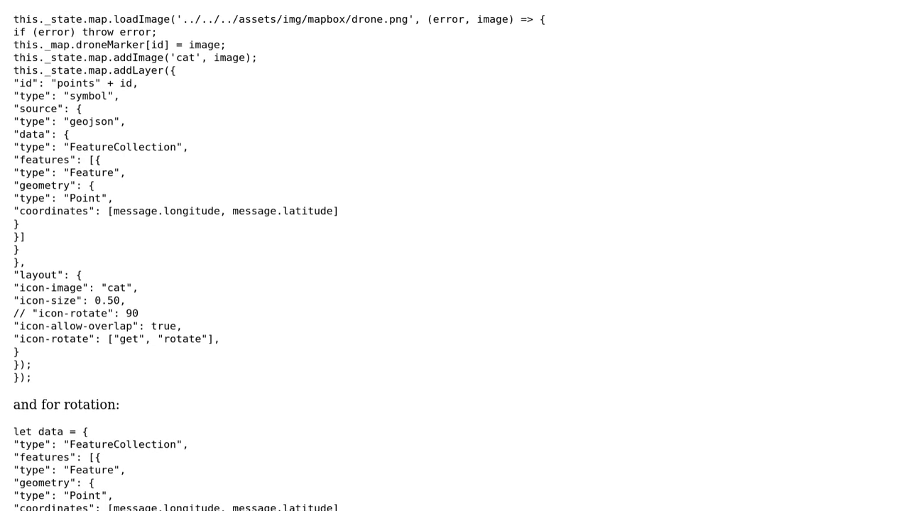
scroll("down", 3)
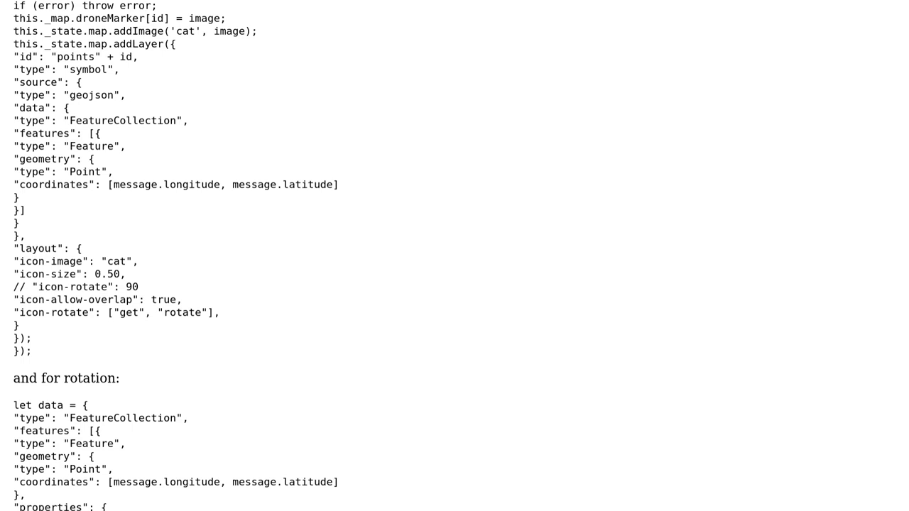
scroll("down", 3)
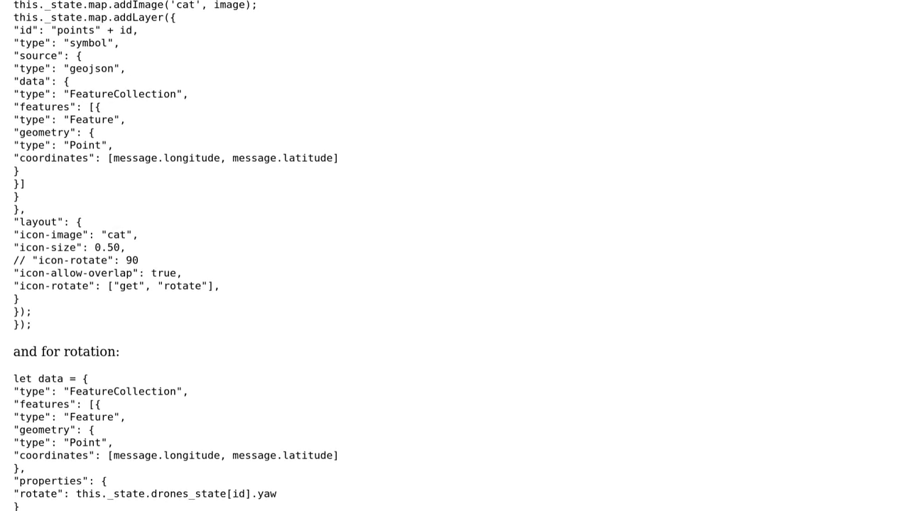
scroll("down", 3)
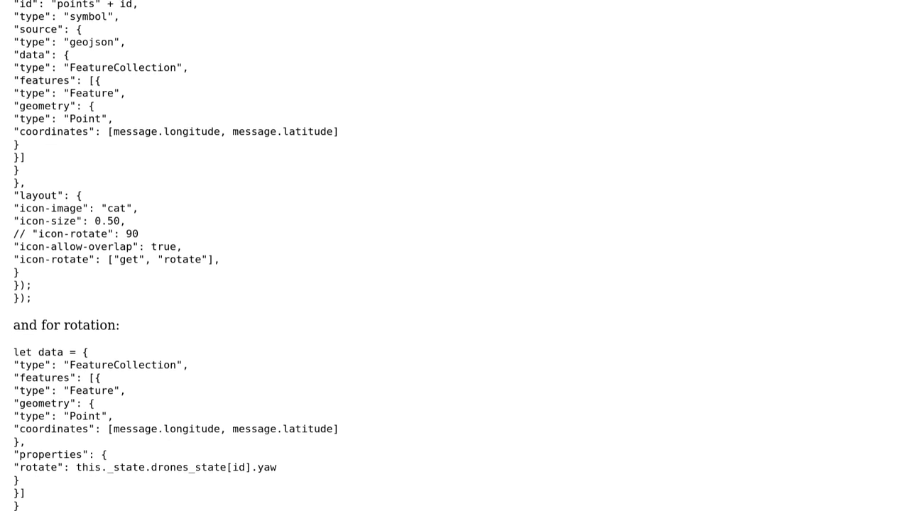
scroll("down", 3)
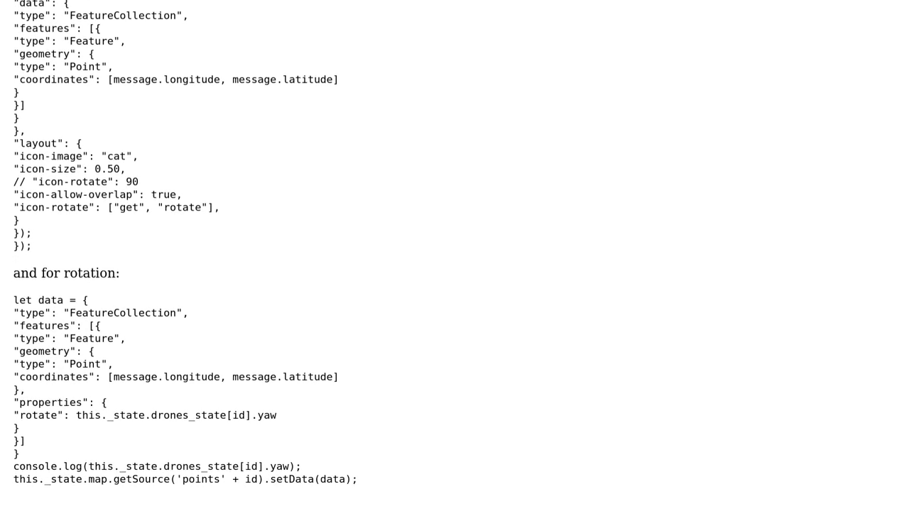
scroll("down", 3)
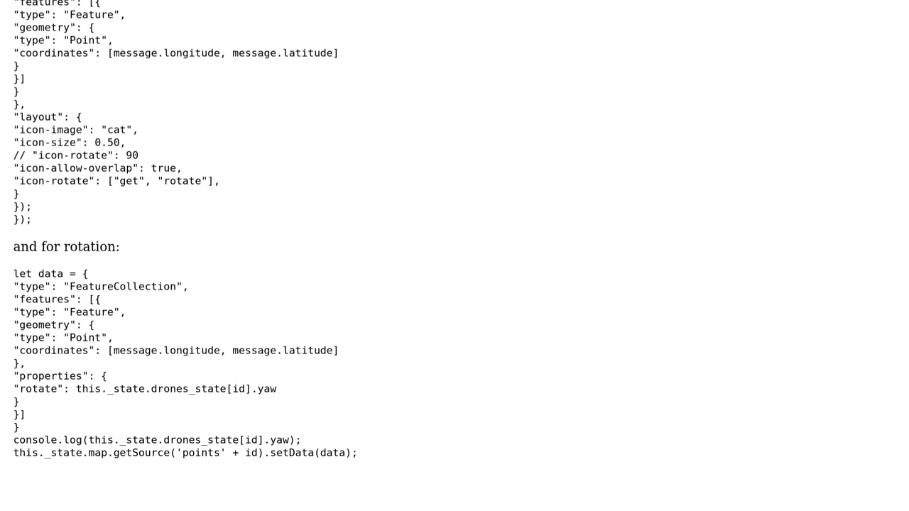
scroll("down", 3)
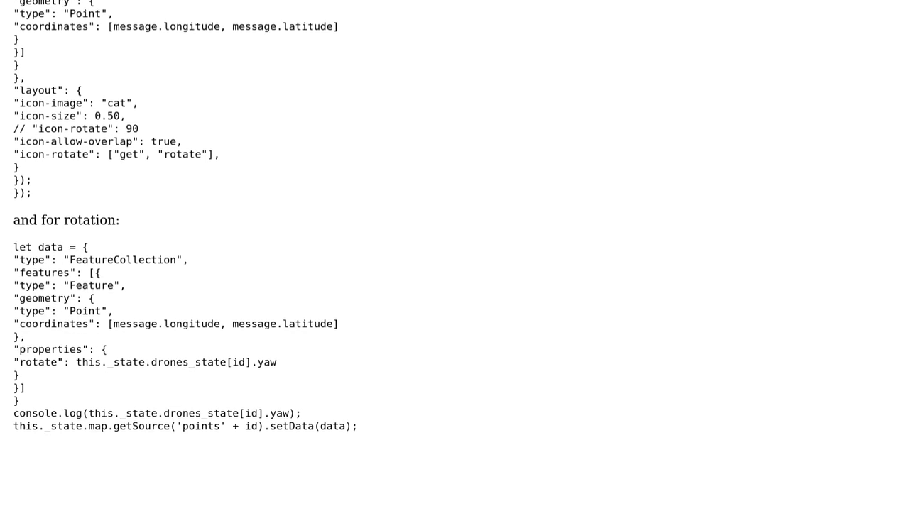
scroll("down", 3)
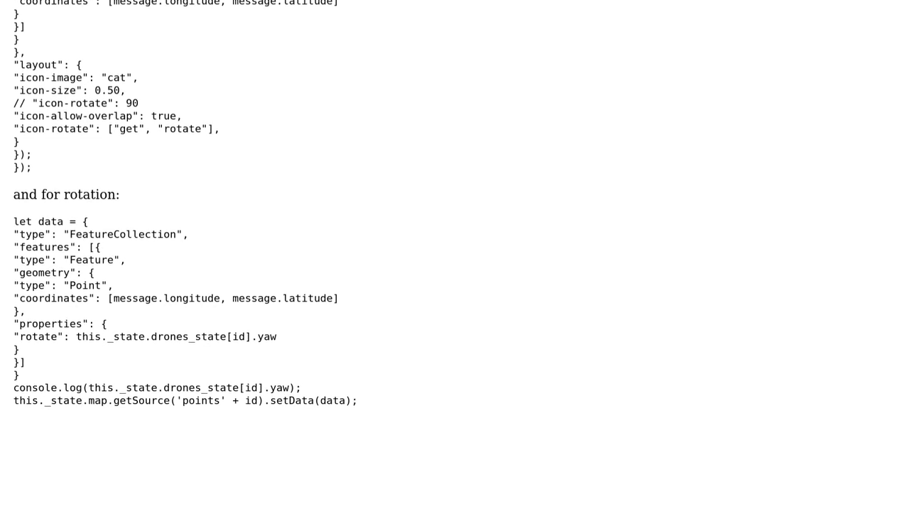
scroll("up", 3)
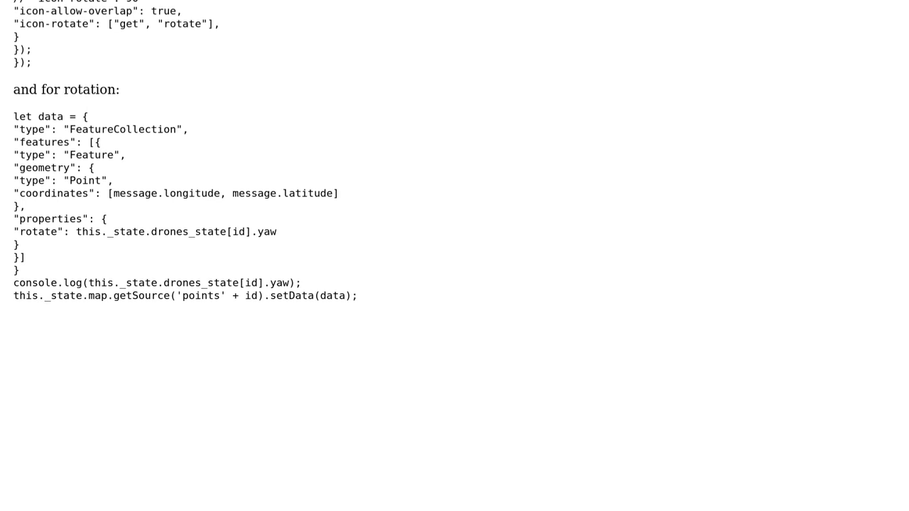
scroll("up", 3)
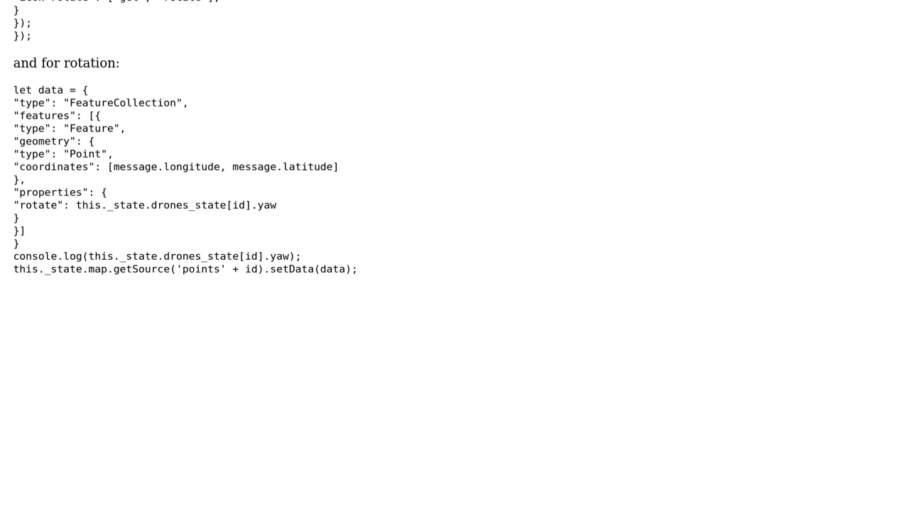
scroll("up", 3)
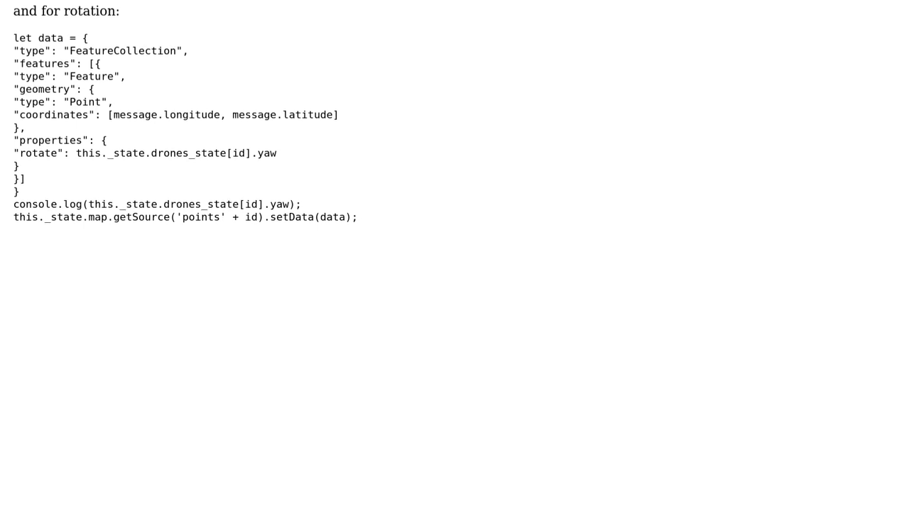
scroll("up", 3)
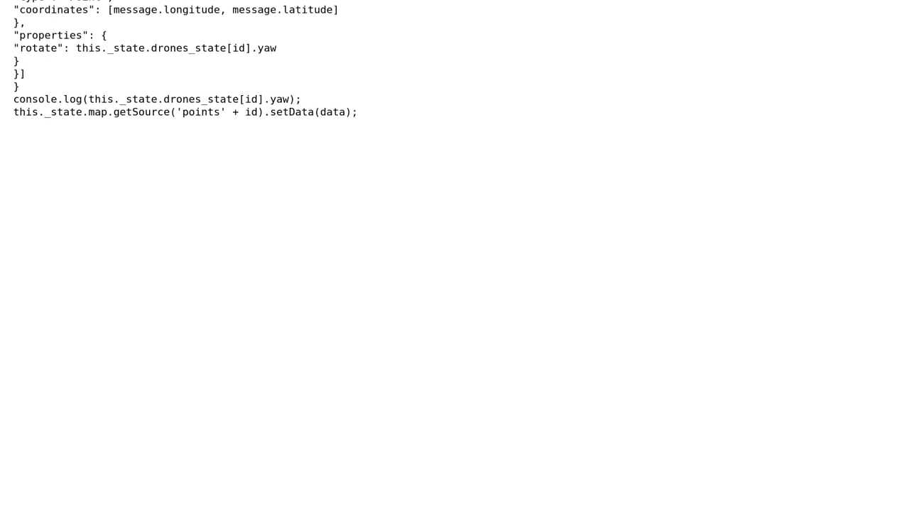
scroll("up", 3)
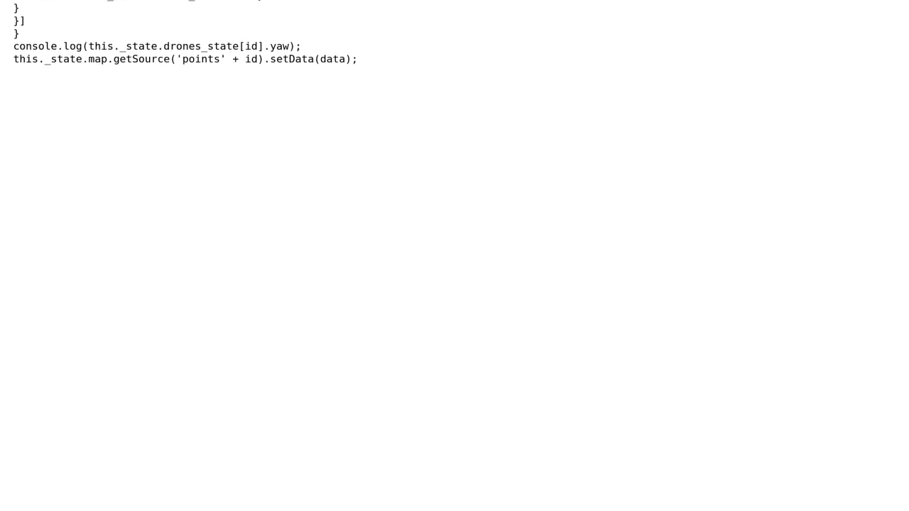
scroll("up", 3)
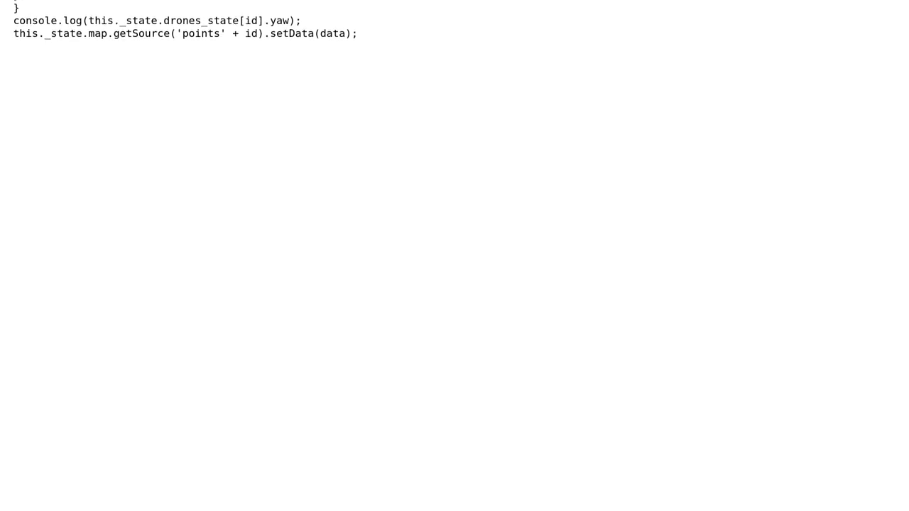